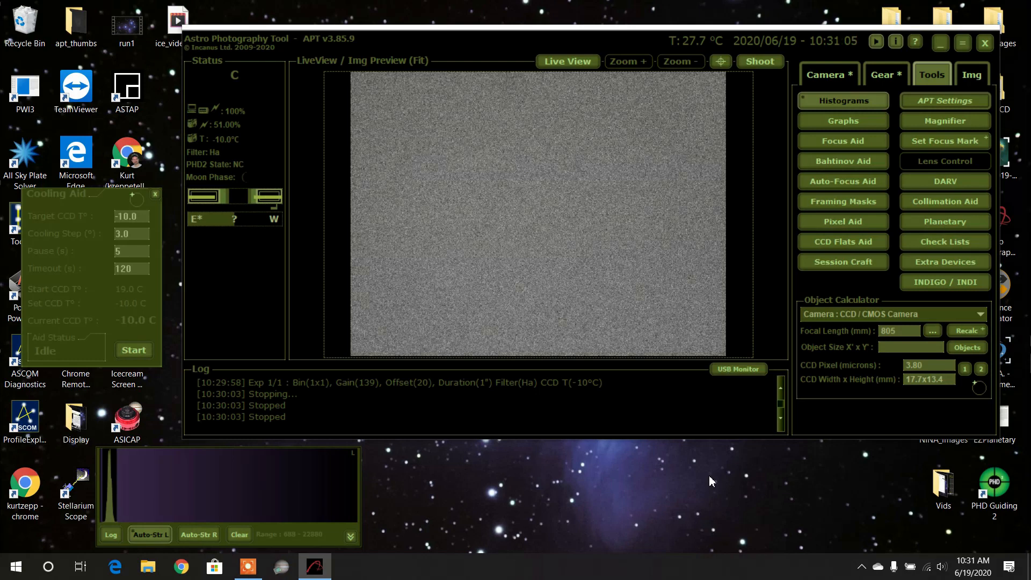
pyautogui.moveTo(714, 480)
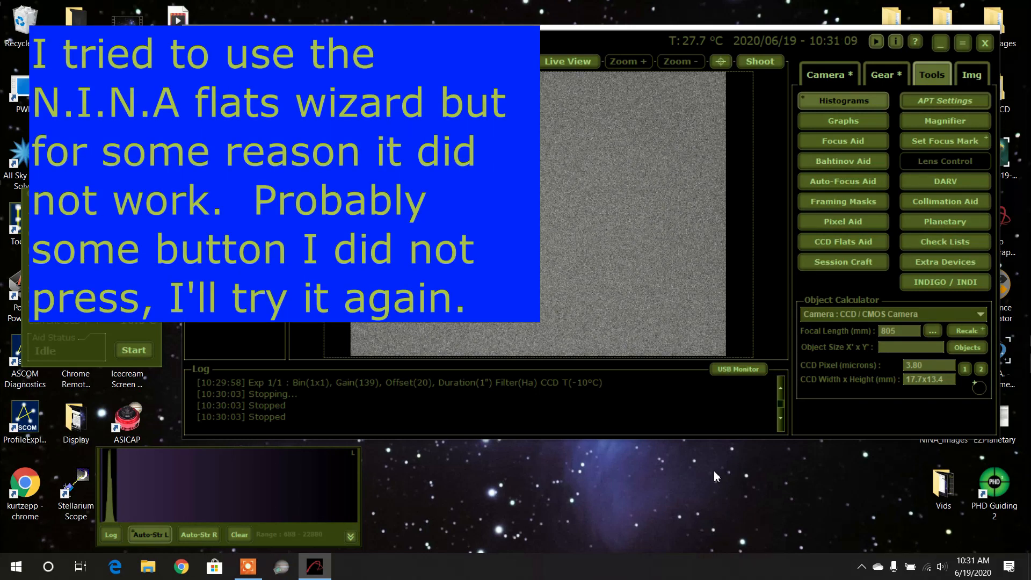
pyautogui.moveTo(759, 431)
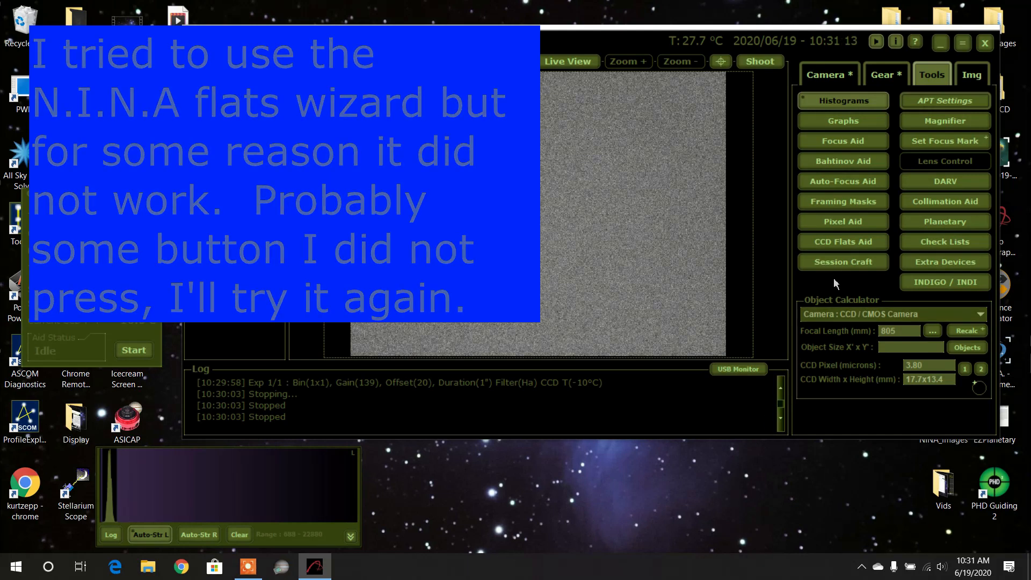
pyautogui.moveTo(843, 242)
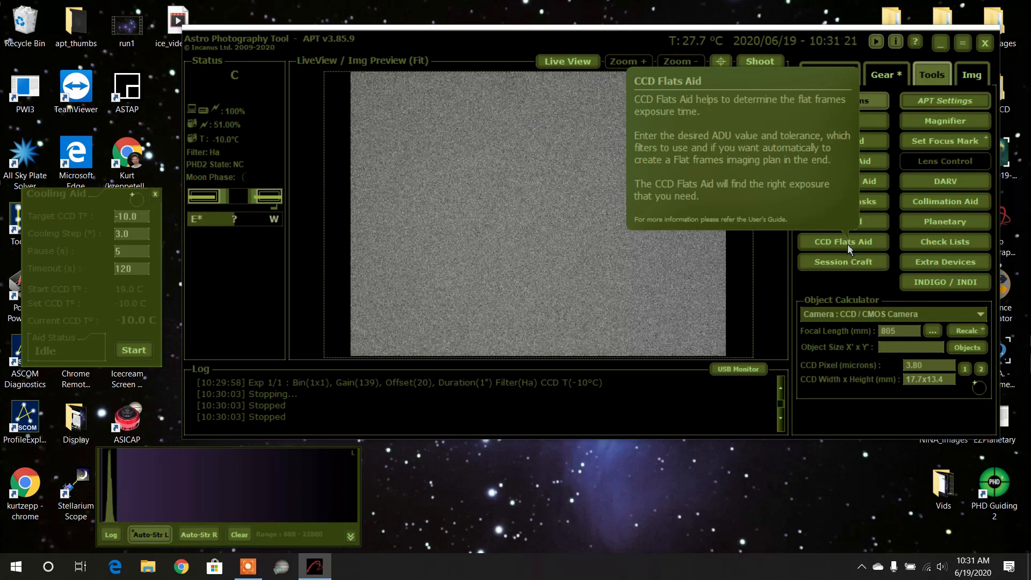
# - Open CCD Flats Aid and review its settings: target ADU 19000, 5% range, filters 5–7
pyautogui.click(843, 241)
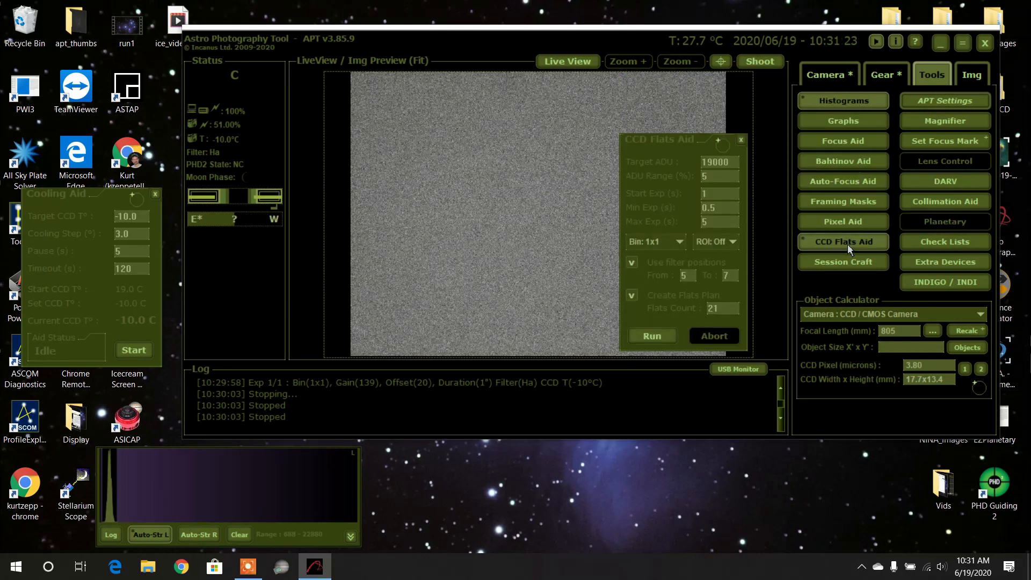
pyautogui.moveTo(776, 197)
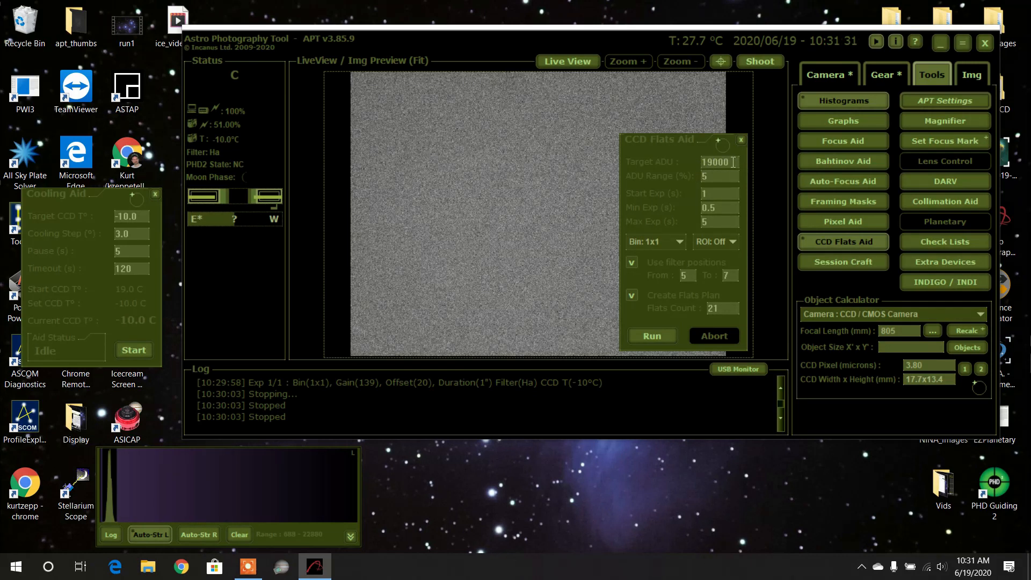
pyautogui.moveTo(664, 140); pyautogui.dragTo(641, 172)
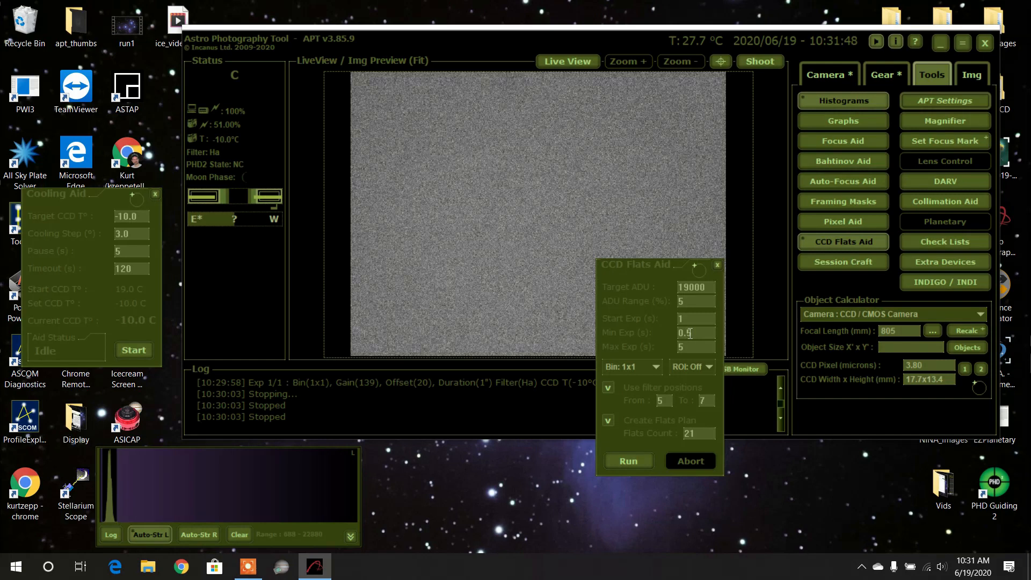
pyautogui.click(689, 347)
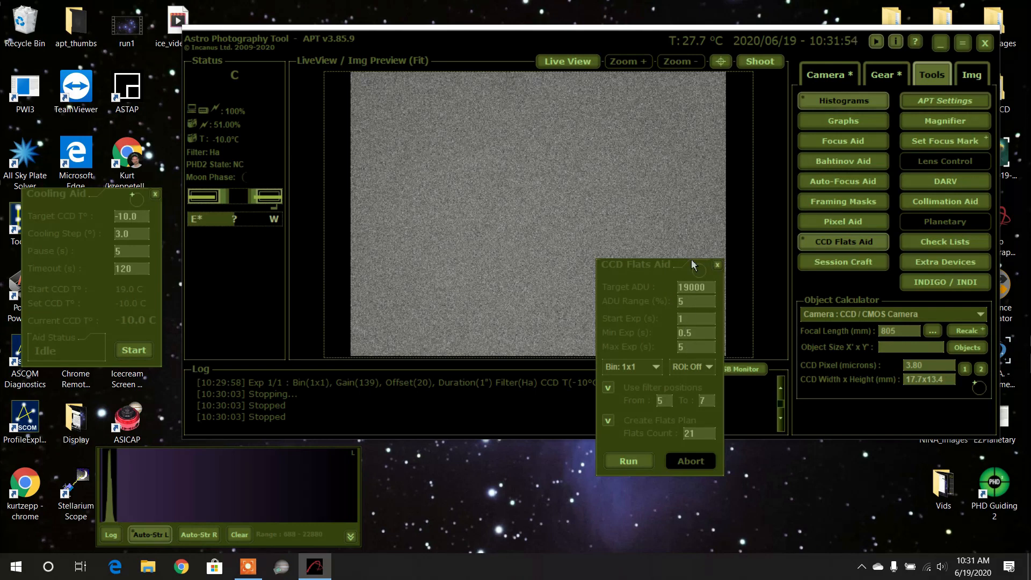
pyautogui.moveTo(700, 284)
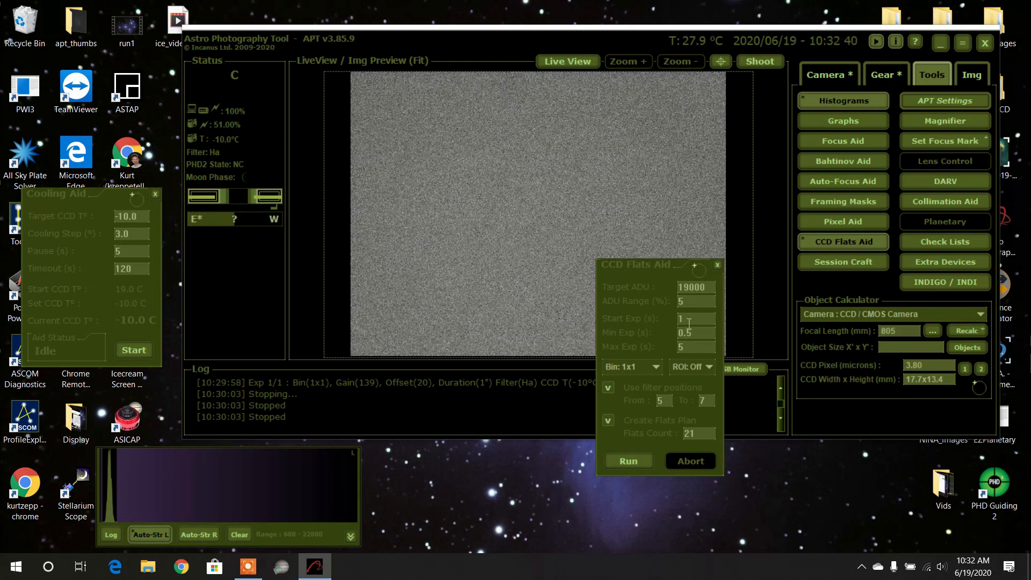
pyautogui.moveTo(673, 320)
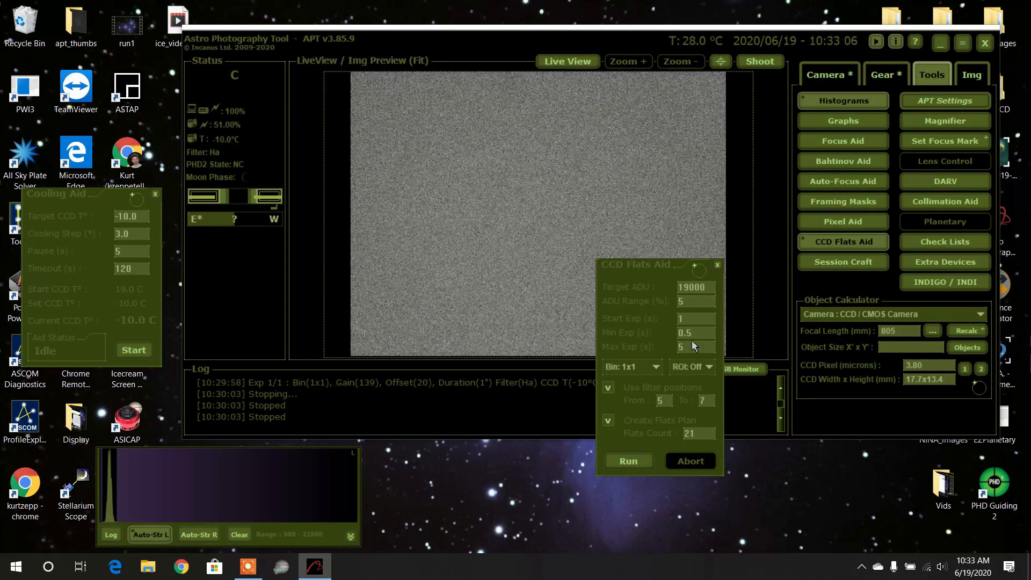
pyautogui.moveTo(698, 314)
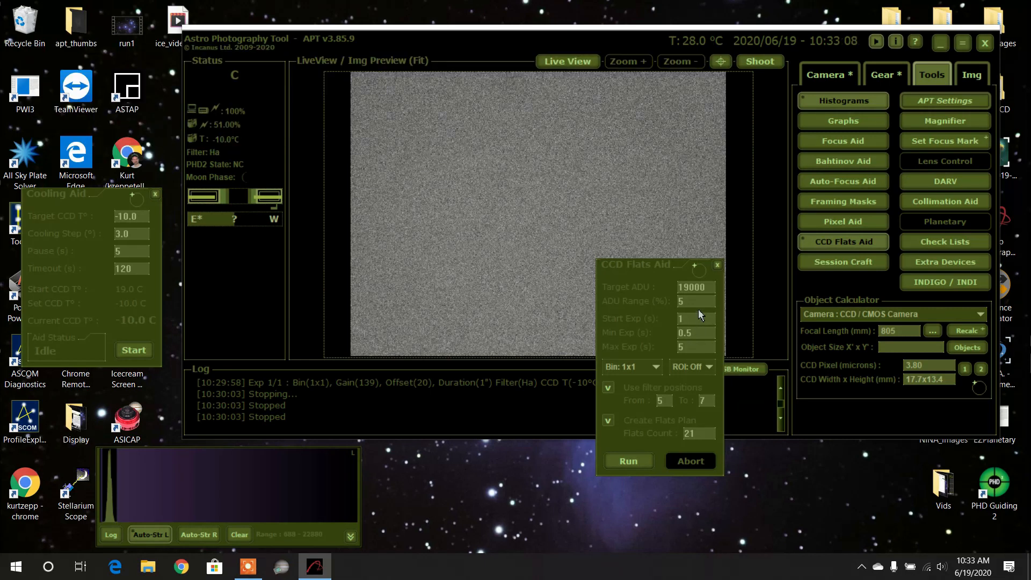
pyautogui.moveTo(692, 252)
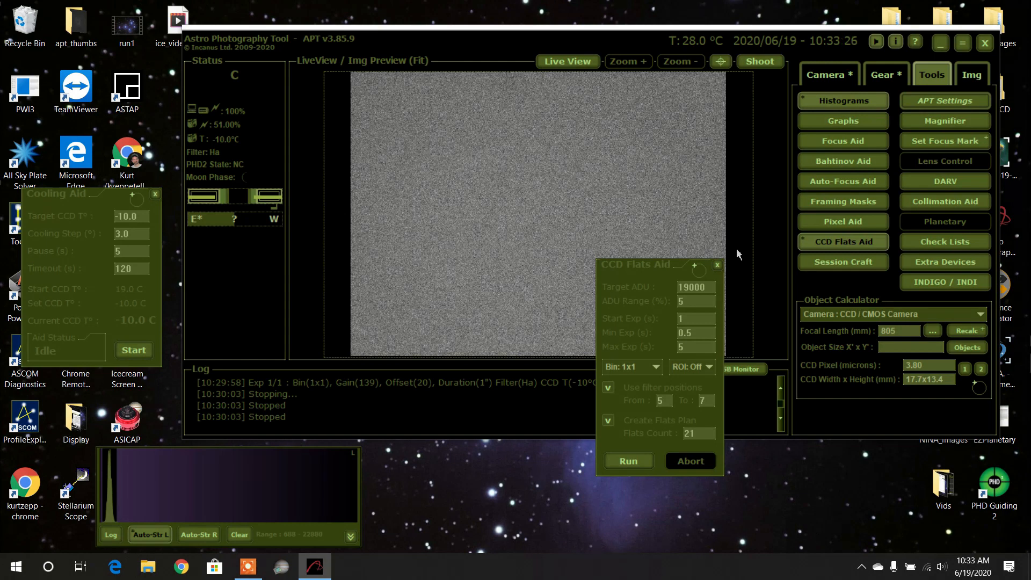
pyautogui.moveTo(700, 398)
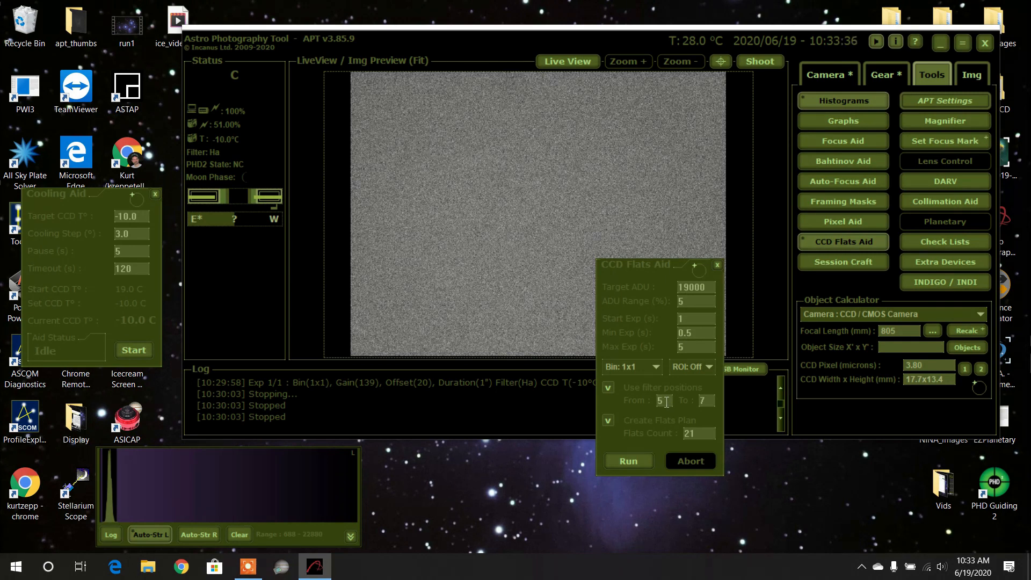
# - Change the Flats Aid filter range to positions 1 through 4
pyautogui.click(659, 401)
pyautogui.write('1')
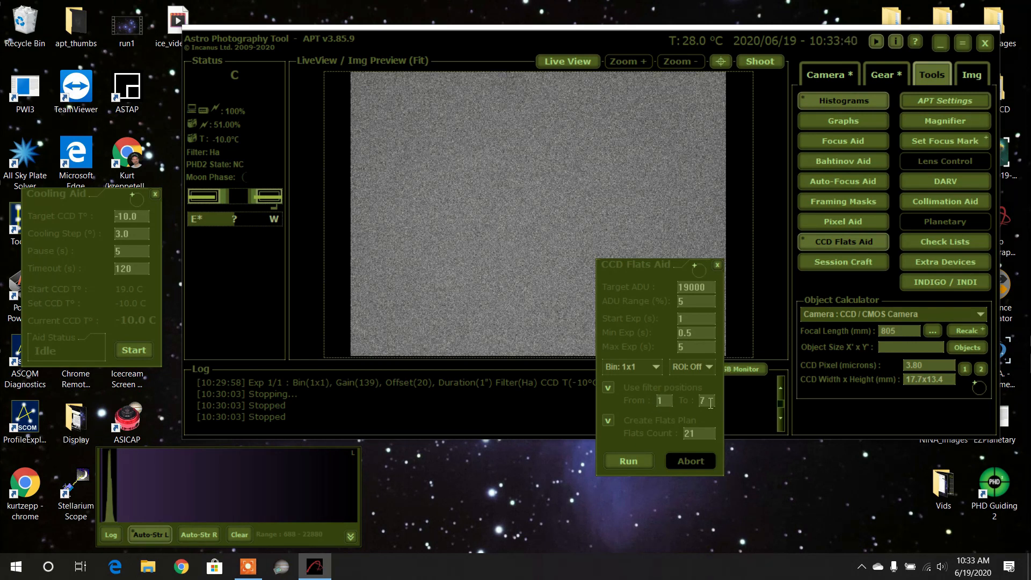
pyautogui.write('4')
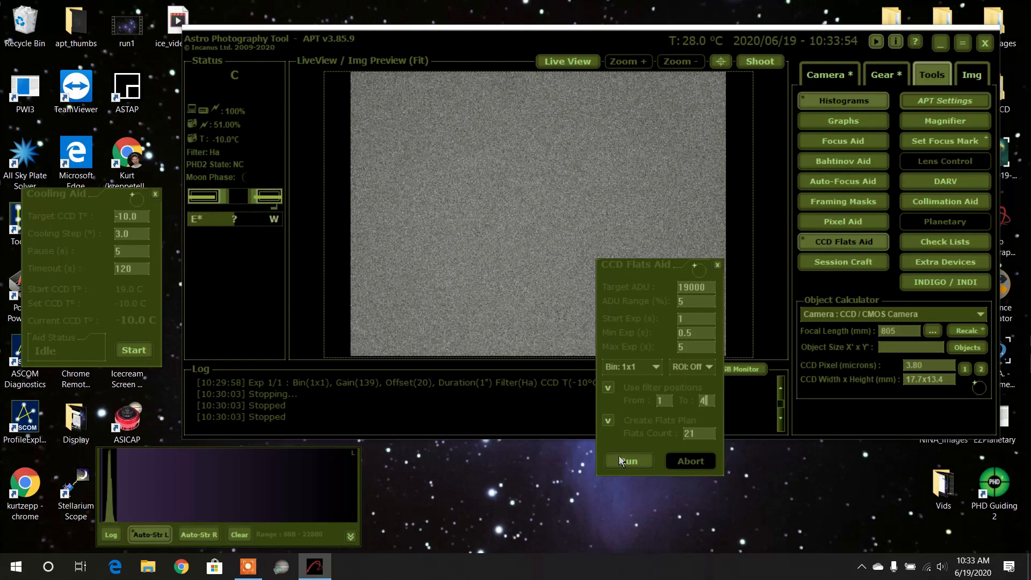
# - Run the flats exposure search on the L filter and watch the log
pyautogui.click(627, 460)
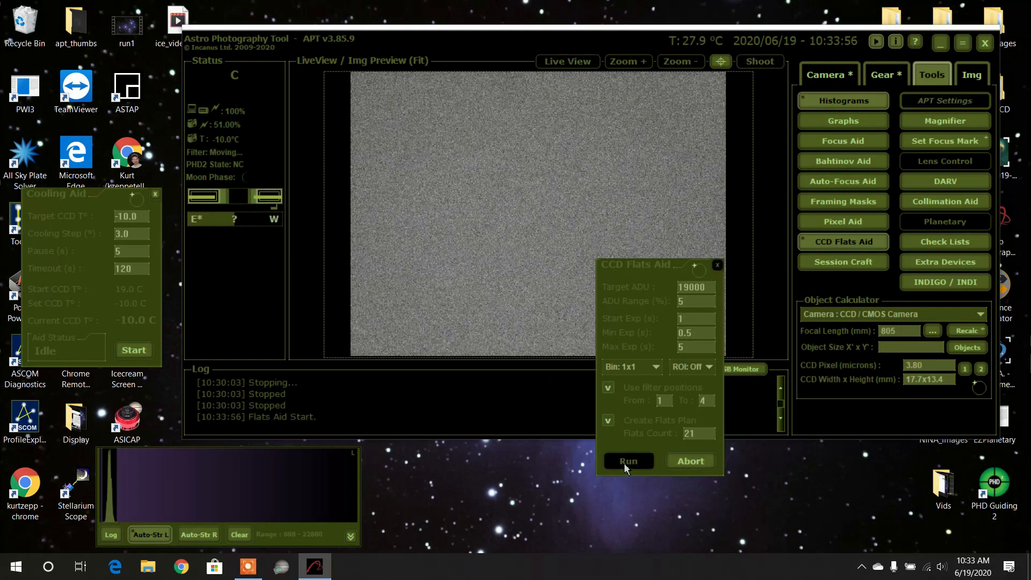
pyautogui.click(627, 460)
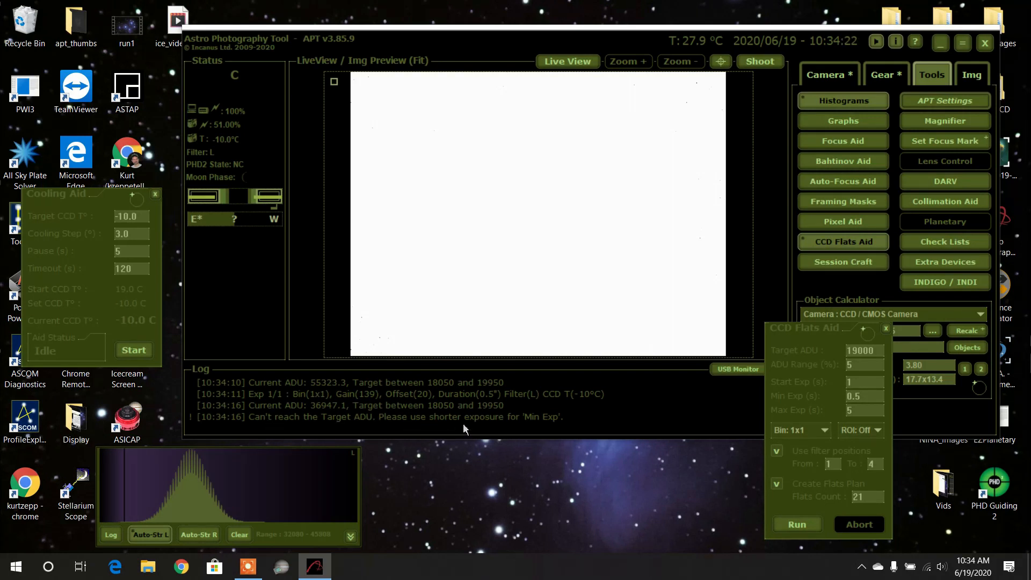
pyautogui.moveTo(602, 426)
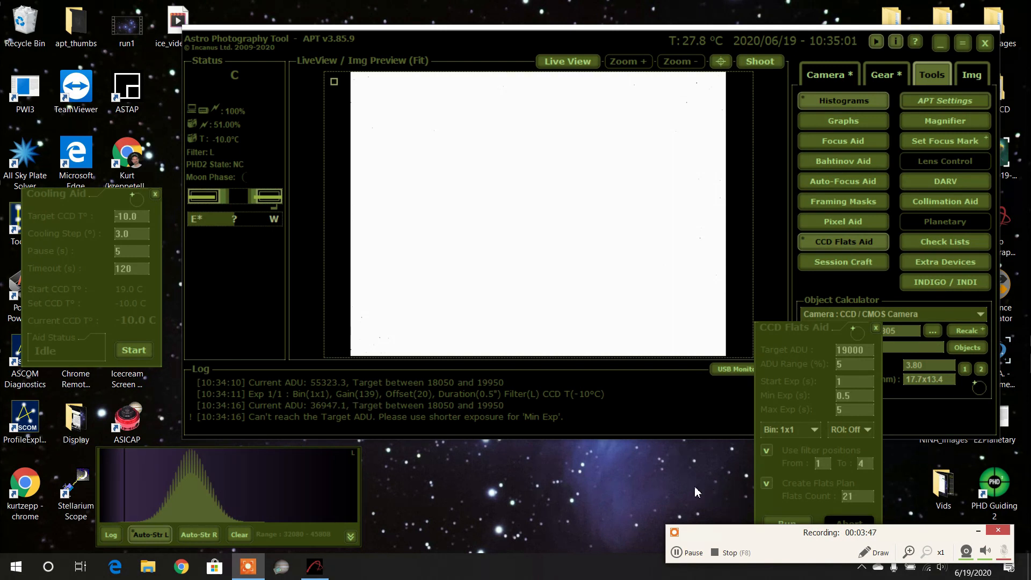
# - Move the Flats Aid window back up and rerun the flats exposure search
pyautogui.moveTo(815, 328); pyautogui.dragTo(816, 193)
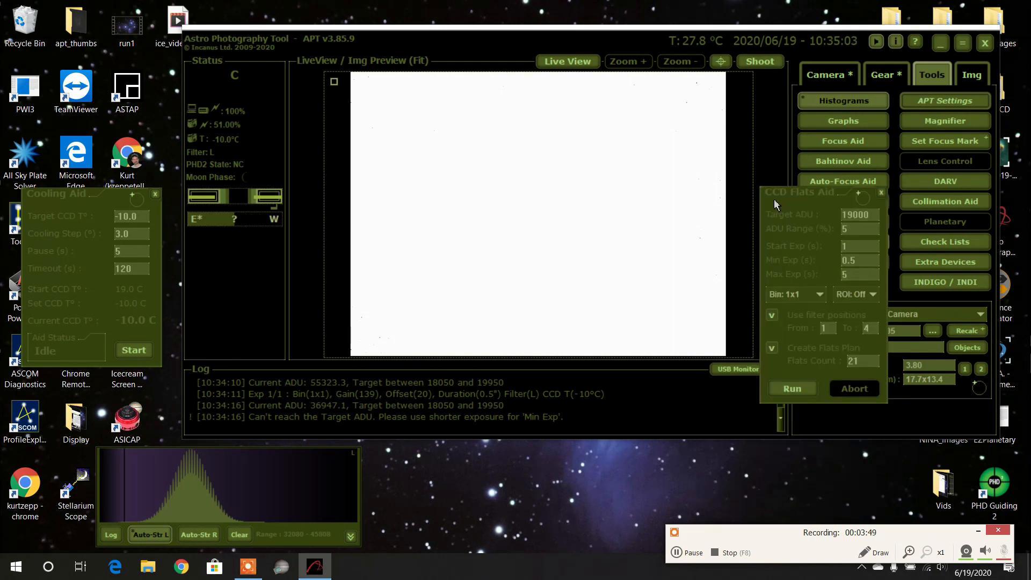
pyautogui.click(791, 388)
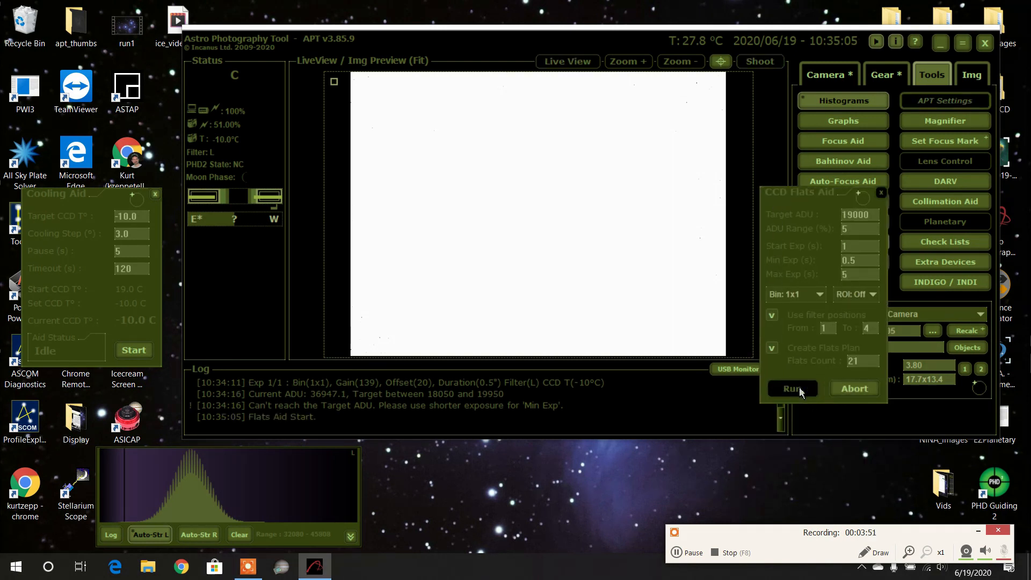
pyautogui.click(792, 389)
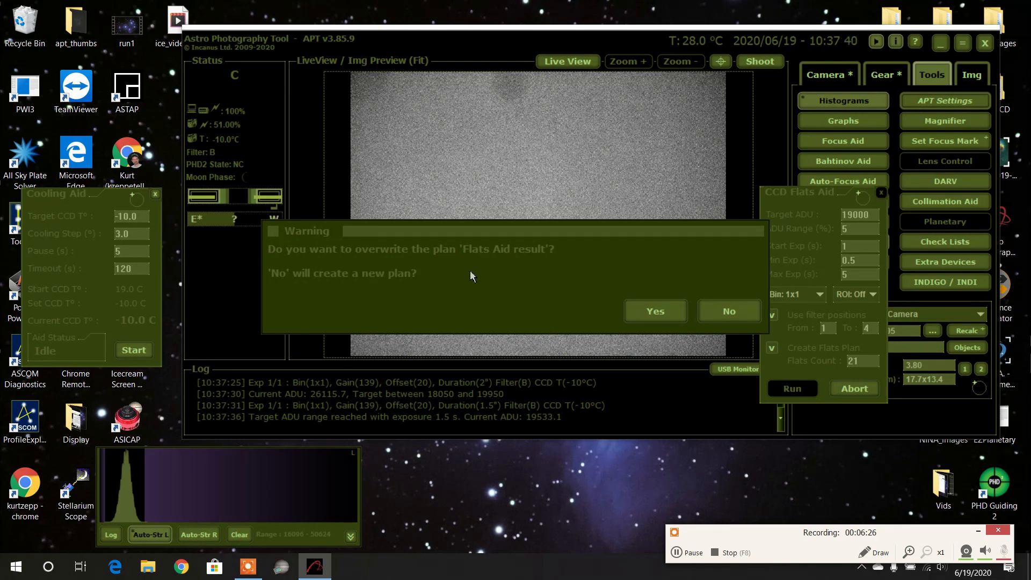
pyautogui.moveTo(463, 252)
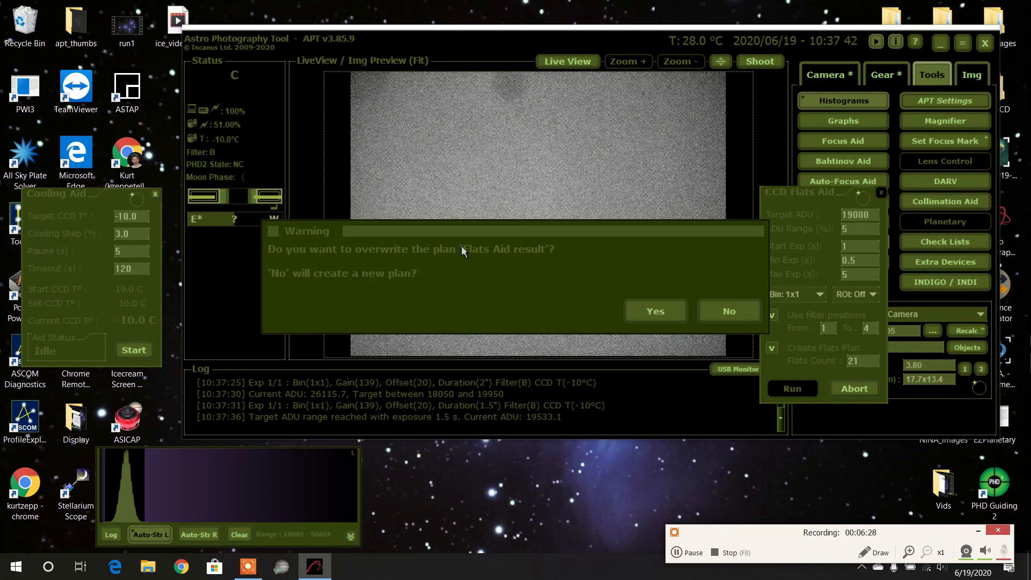
pyautogui.moveTo(549, 257)
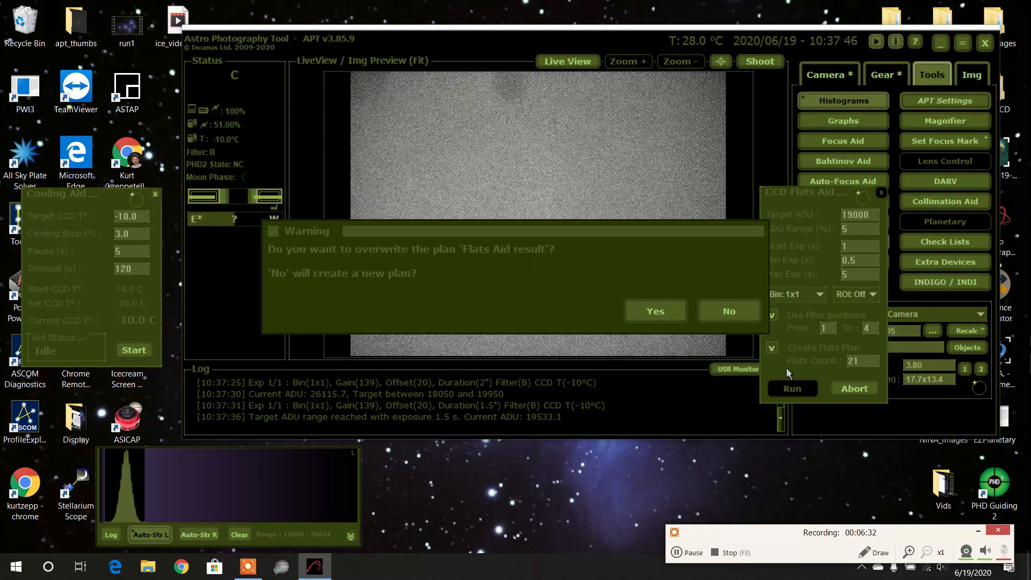
# - Decline overwriting so the LRGB flats become a new plan, then close Flats Aid
pyautogui.click(729, 311)
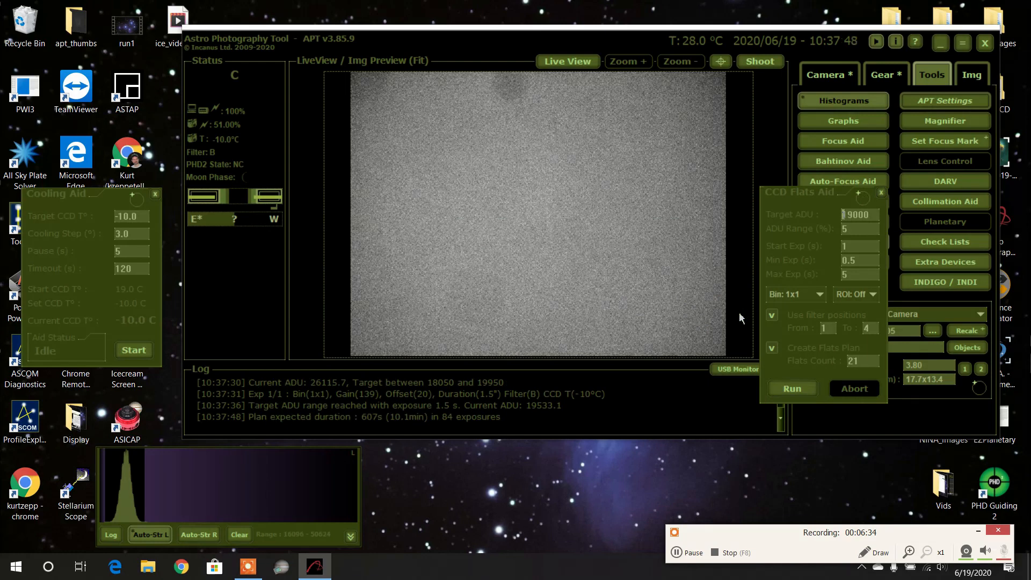
pyautogui.click(881, 192)
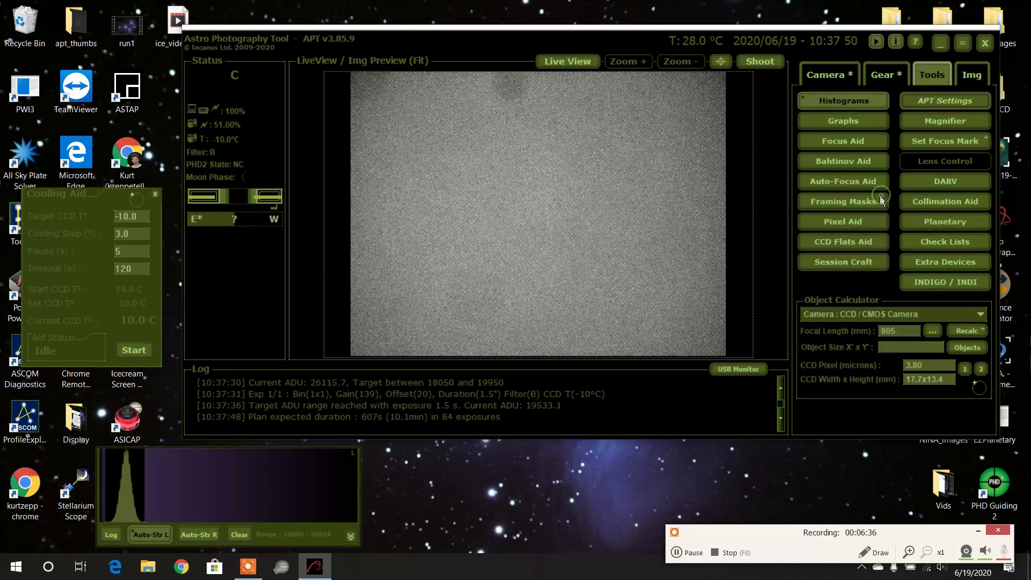
pyautogui.click(828, 74)
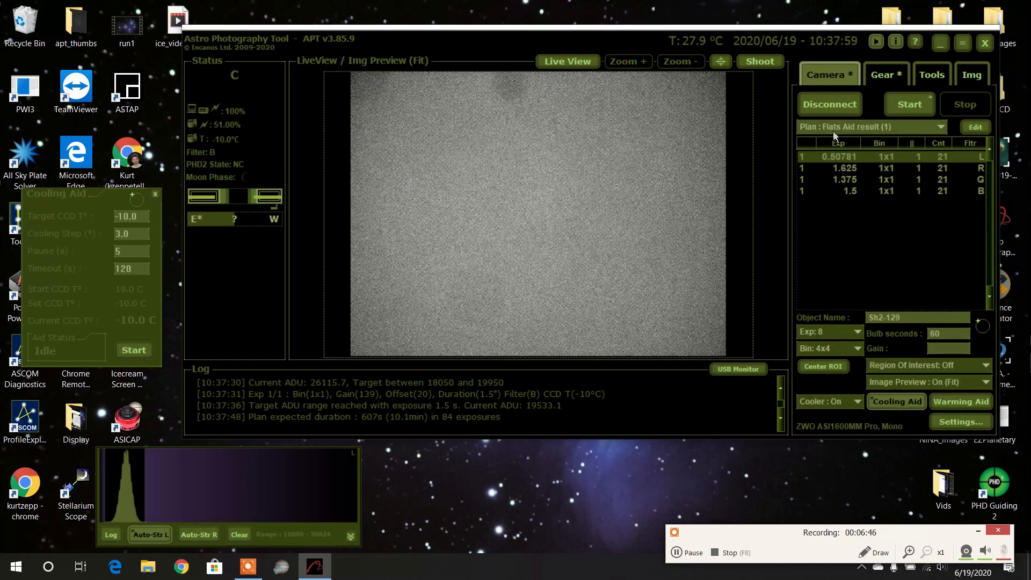
pyautogui.moveTo(939, 232)
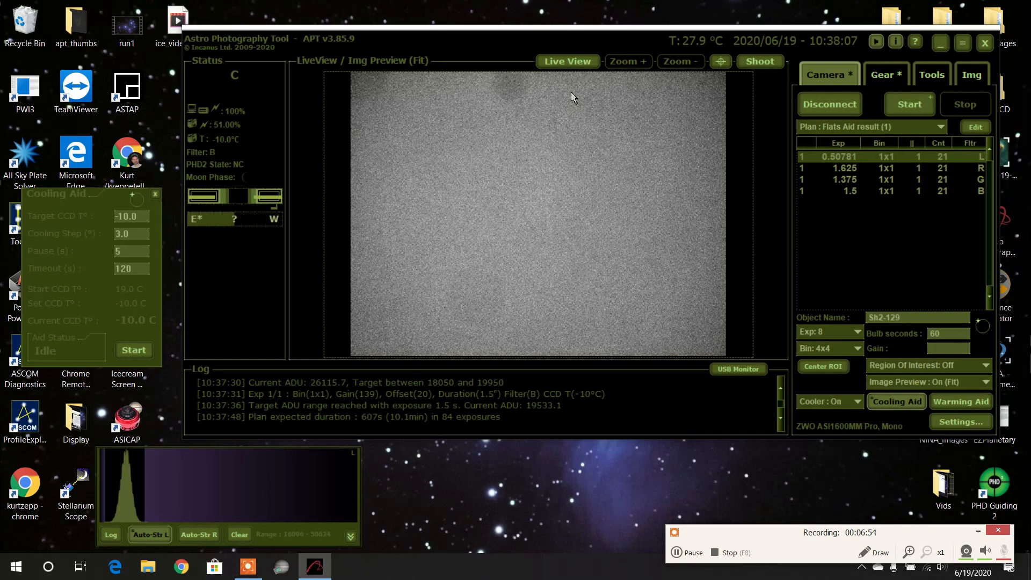
pyautogui.moveTo(508, 104)
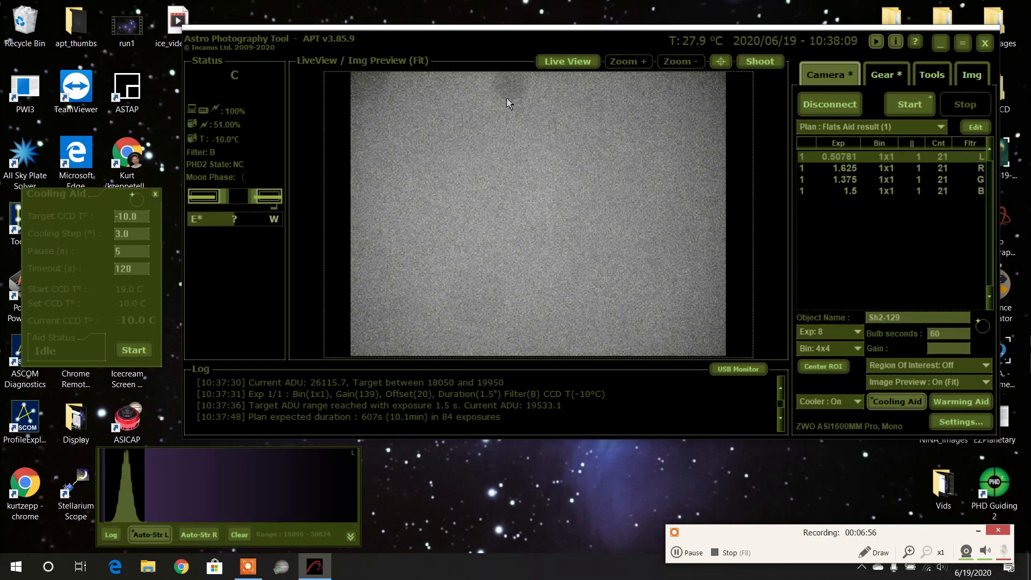
pyautogui.moveTo(567, 126)
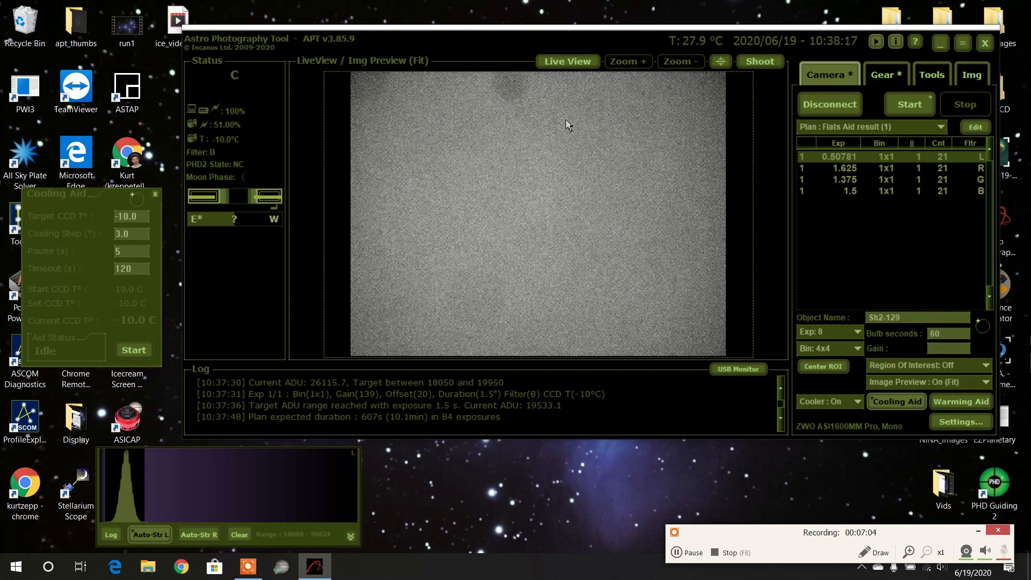
pyautogui.moveTo(229, 6)
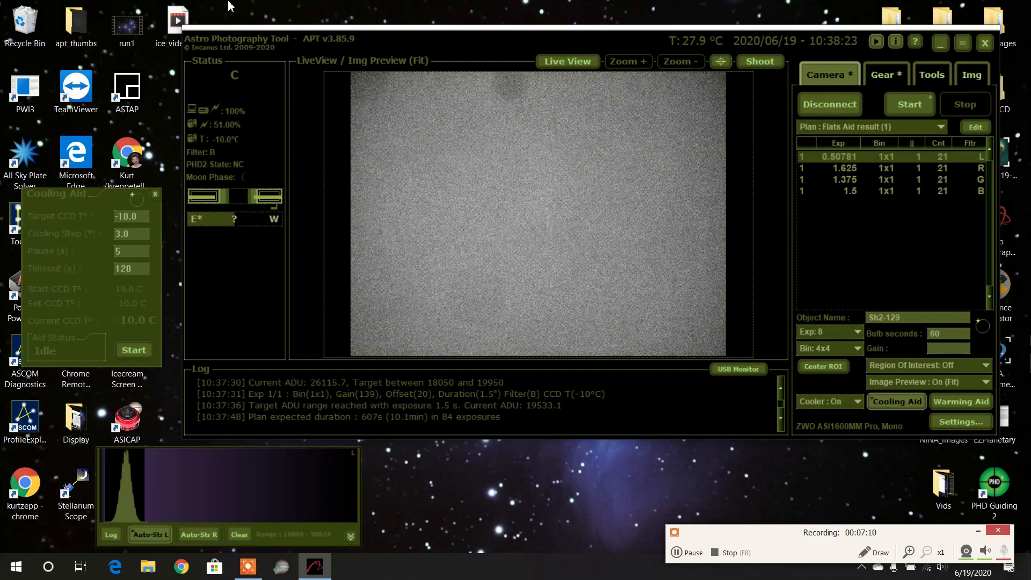
pyautogui.moveTo(503, 85)
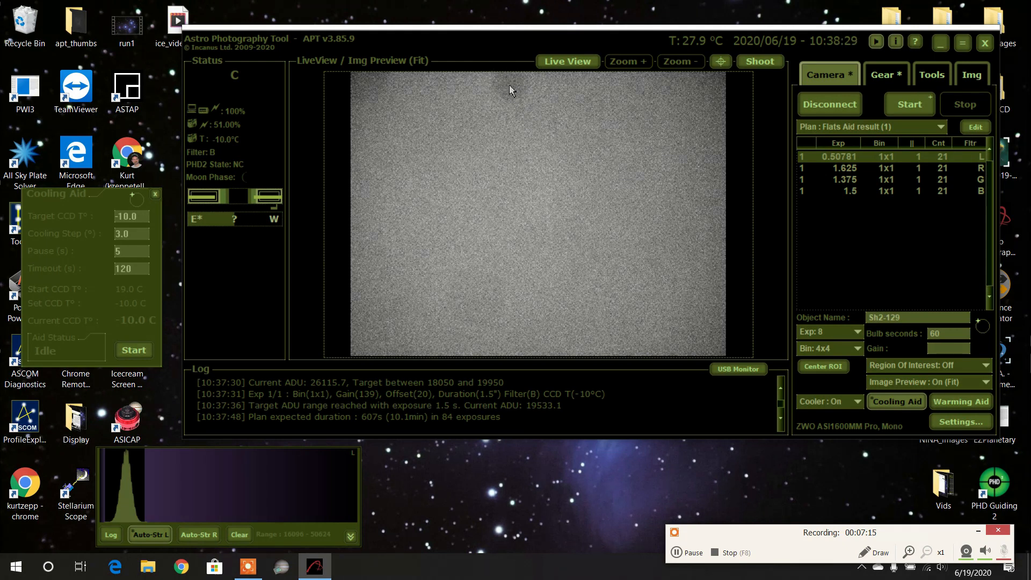
pyautogui.moveTo(498, 102)
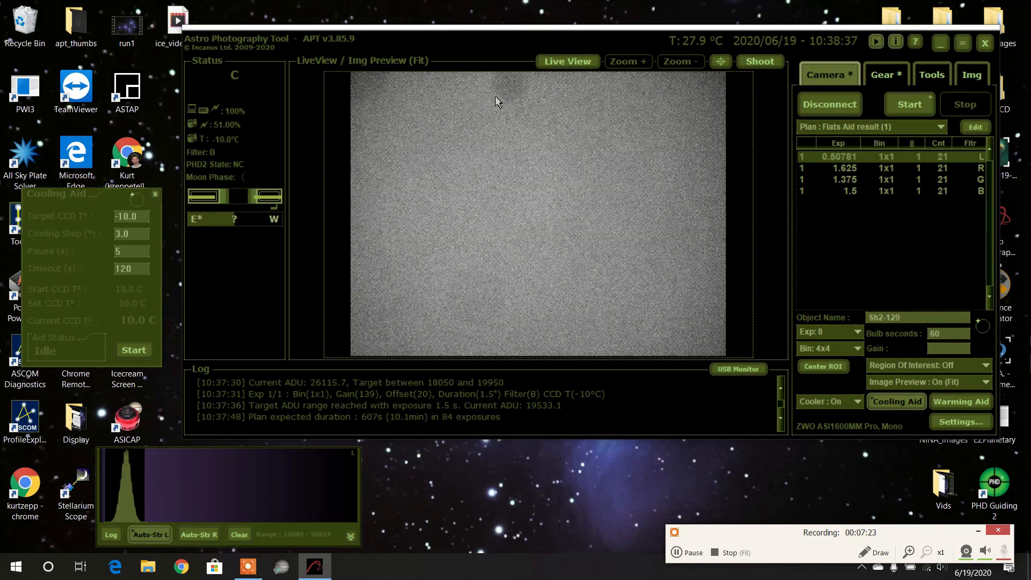
pyautogui.moveTo(545, 86)
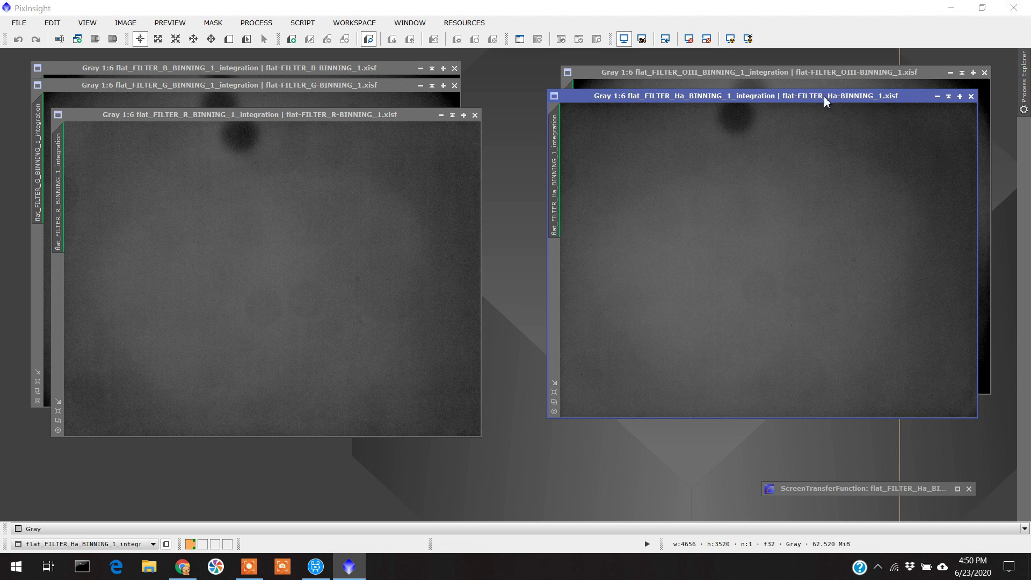
pyautogui.moveTo(726, 118)
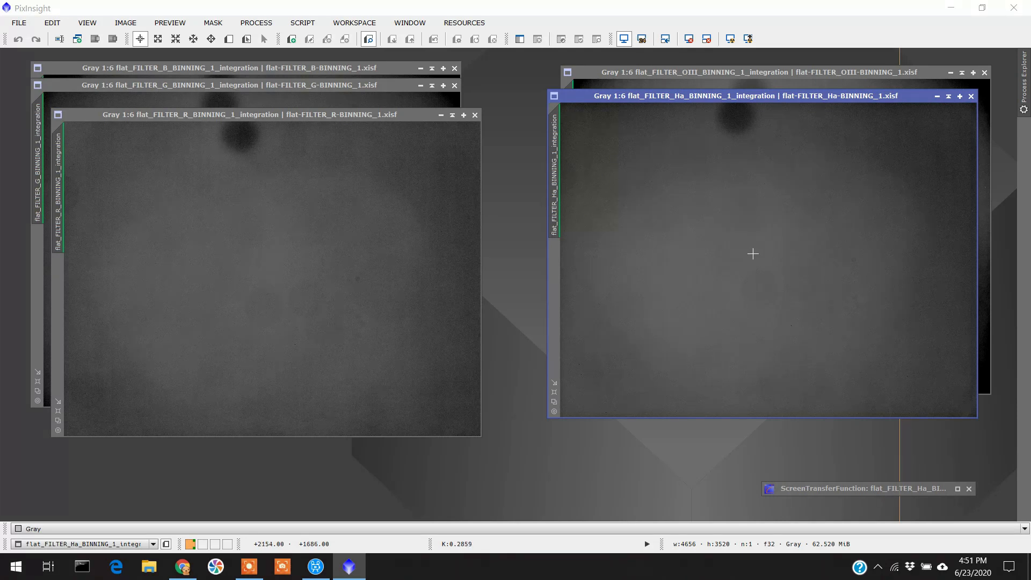
pyautogui.moveTo(821, 345)
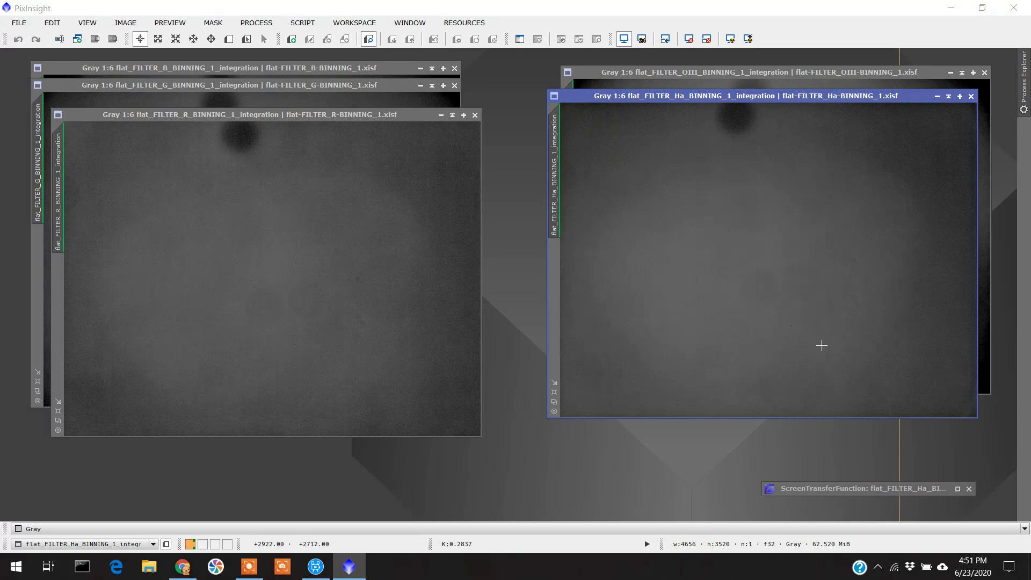
pyautogui.moveTo(795, 402)
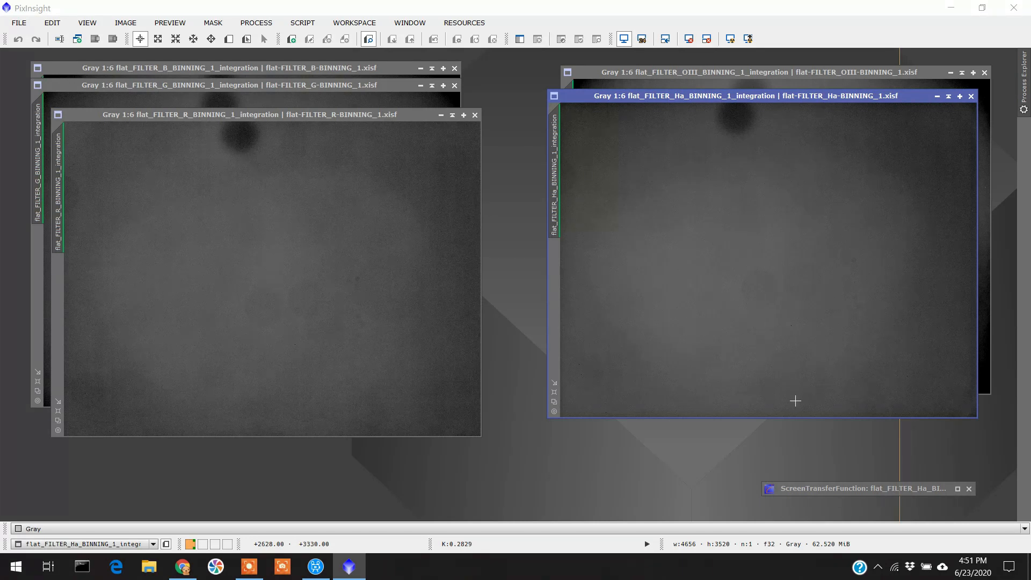
pyautogui.moveTo(817, 413)
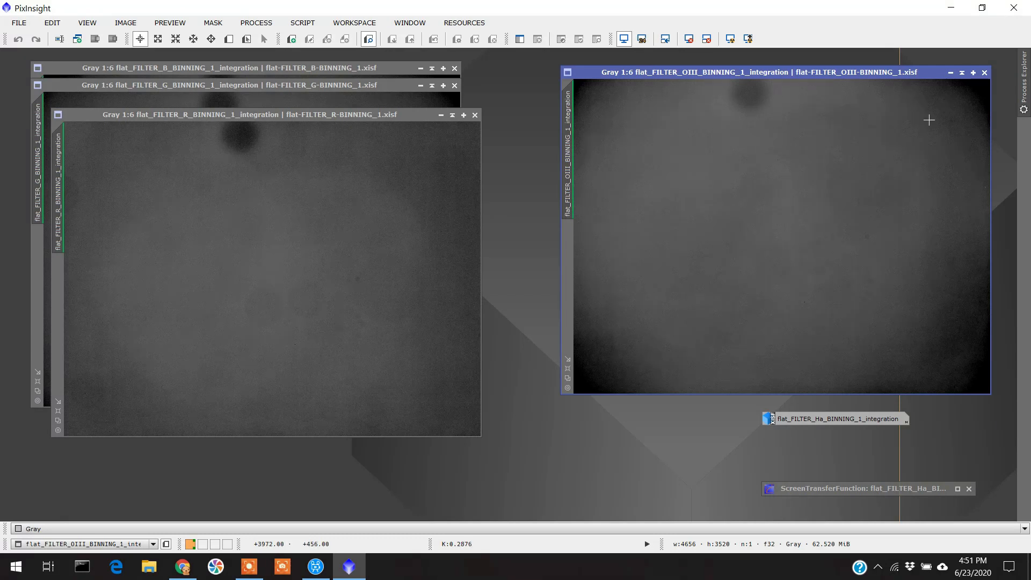
pyautogui.moveTo(883, 163)
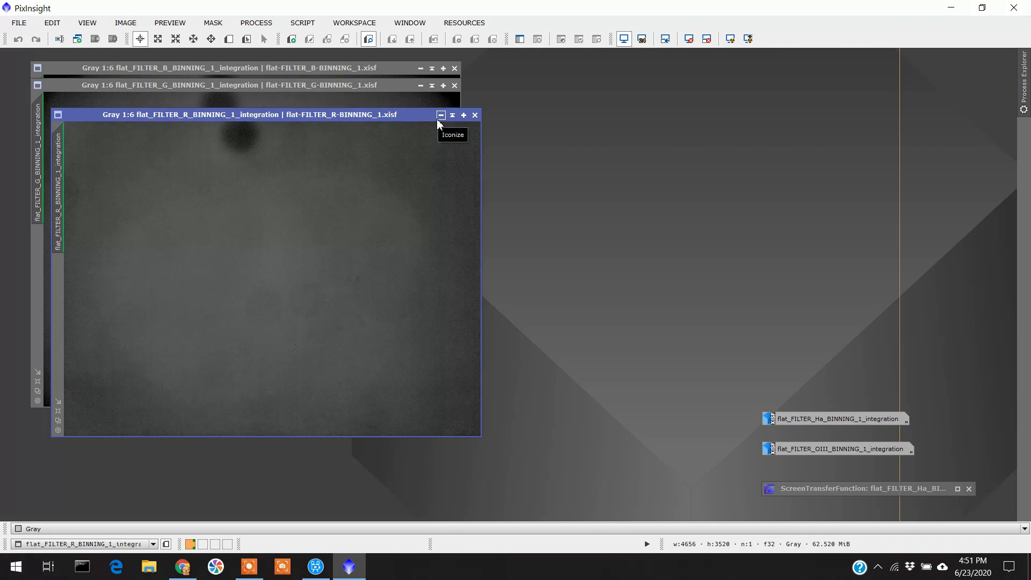
# - Iconize the R integrated flat image
pyautogui.click(439, 115)
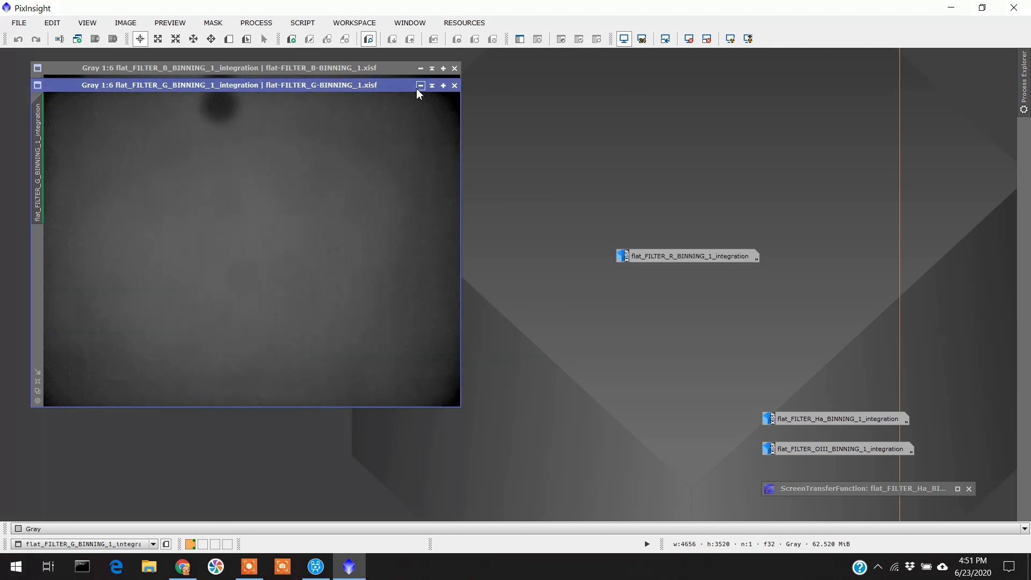